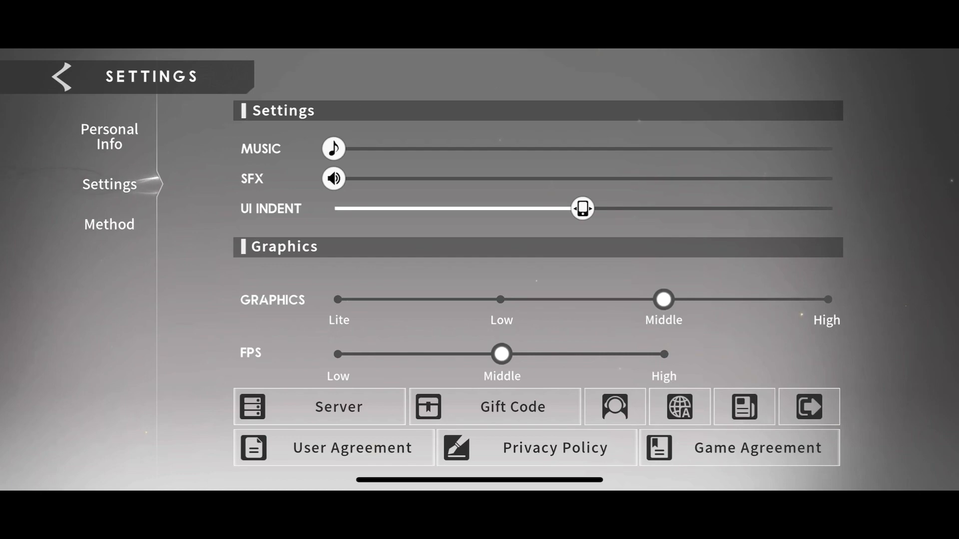
Step: Scroll the October 19 Version Update Notice past new events and content adjustments to the Bug Fixes section
left_click(494, 406)
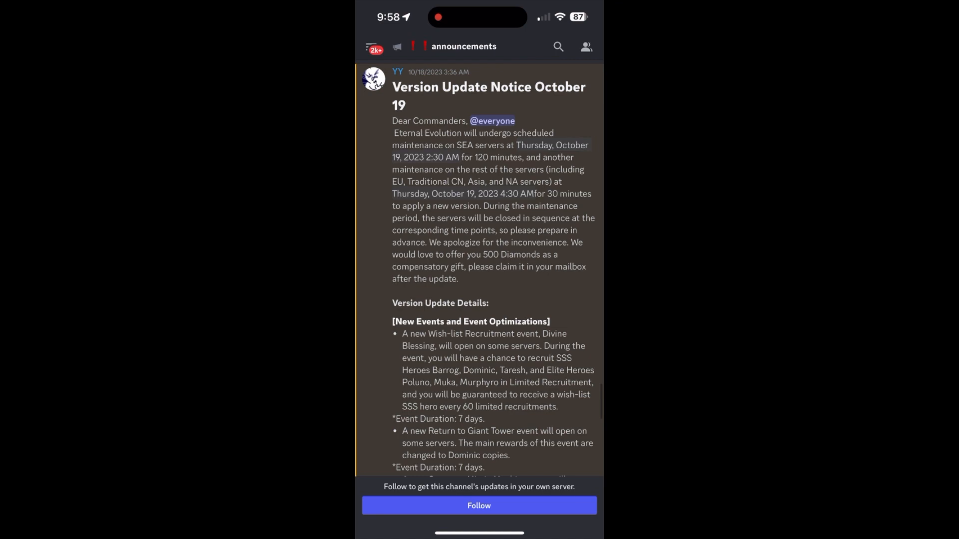
scroll("down", 3)
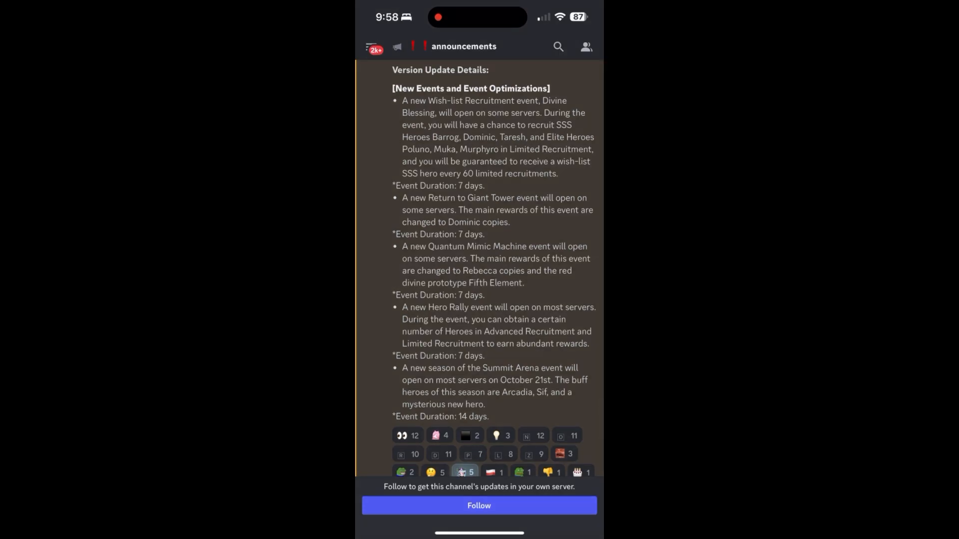
scroll("down", 3)
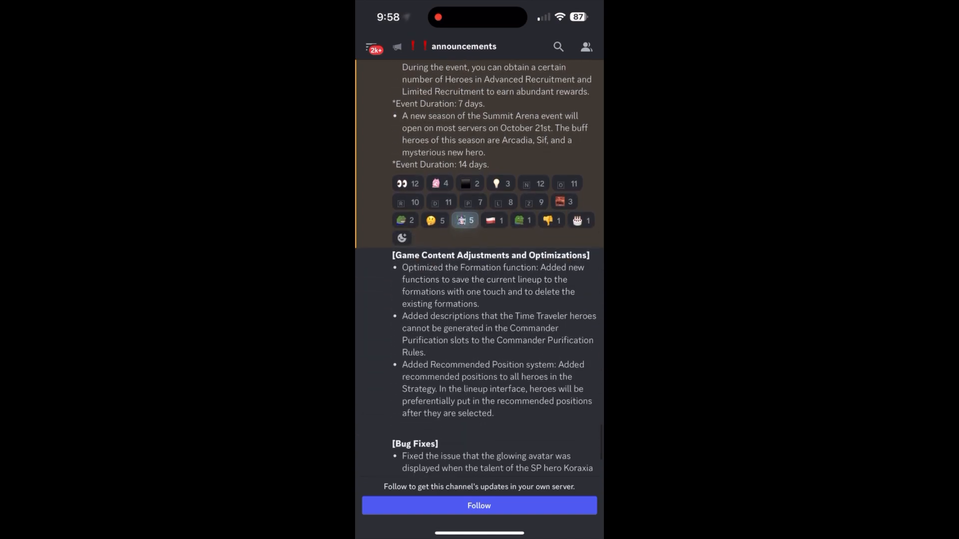